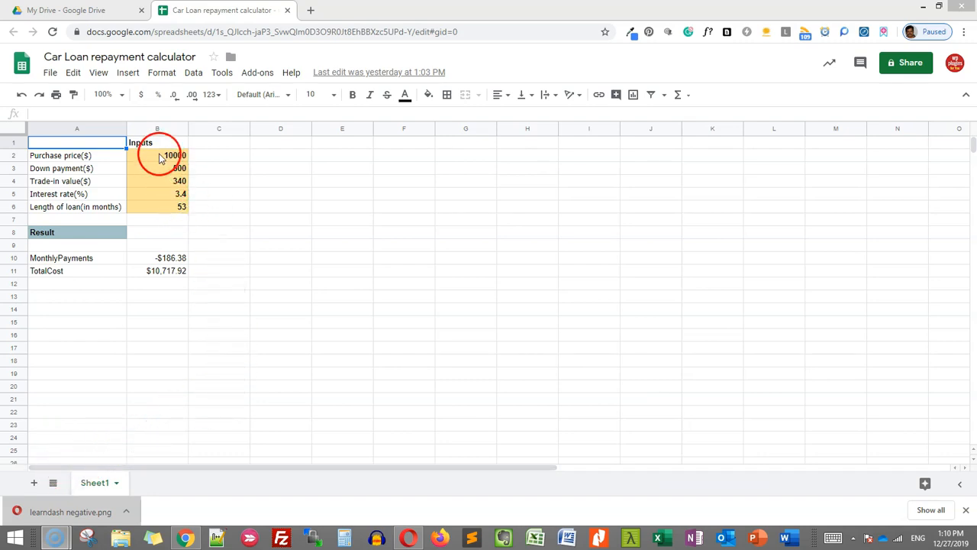
- Review the purchase price, interest rate, Down payment($) and Interest rate(%) cells in Sheet1
click(158, 168)
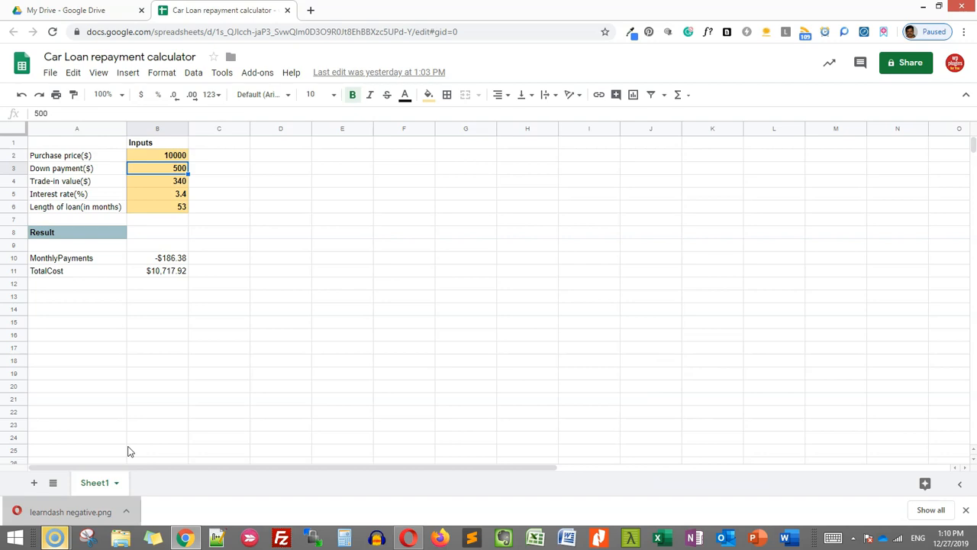
click(157, 194)
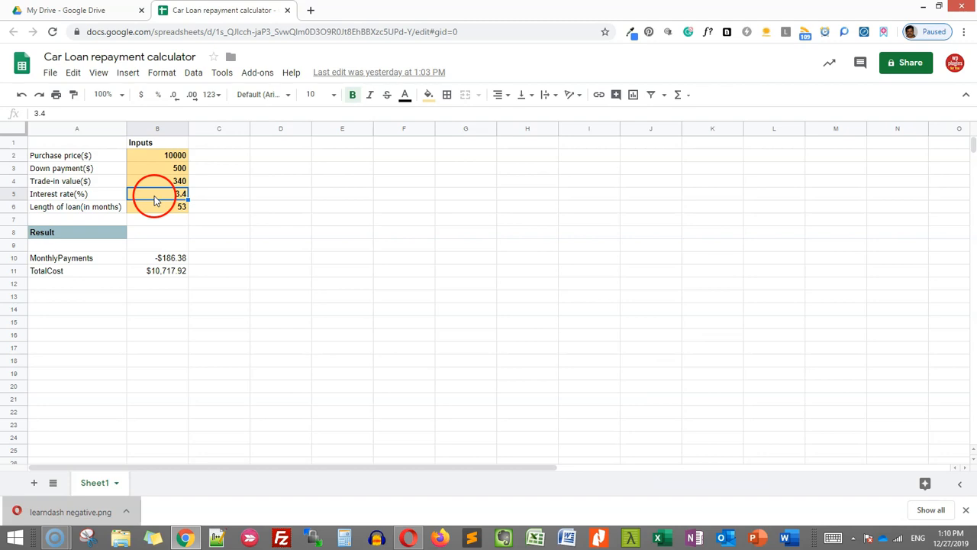
click(77, 168)
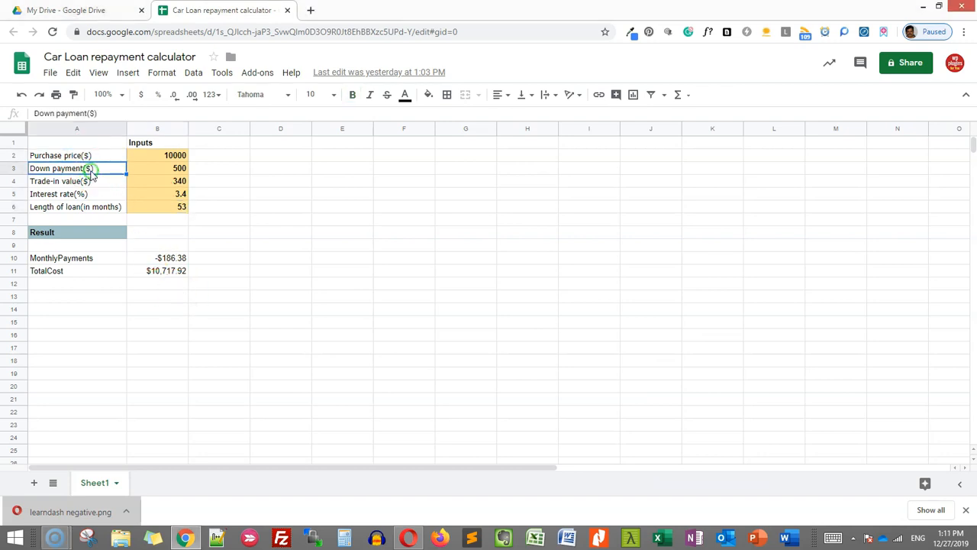
click(92, 194)
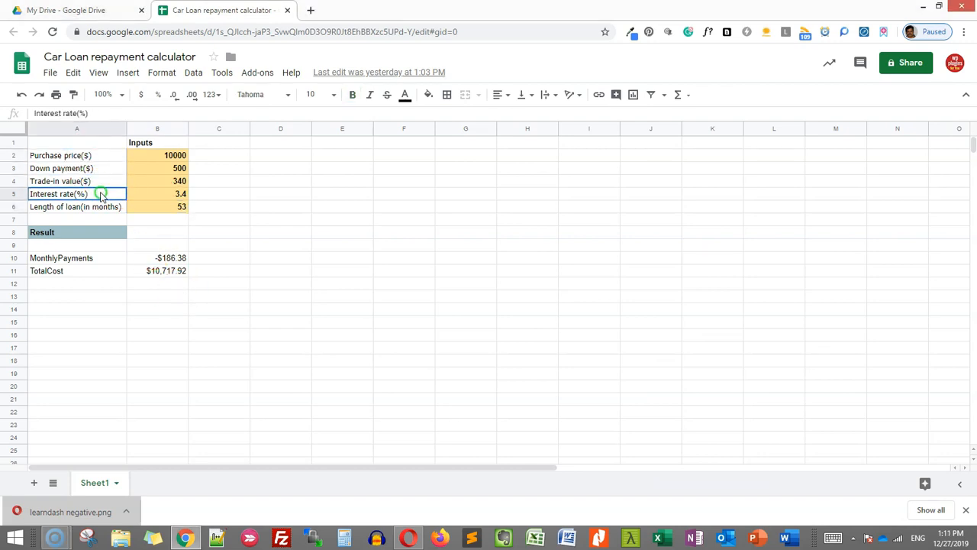
click(75, 206)
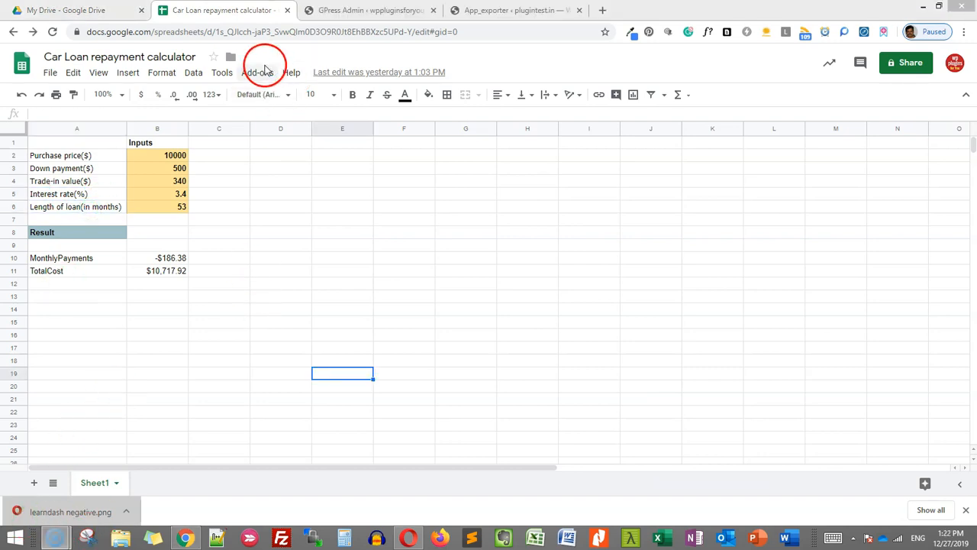
- Create a GS2WP calculator named CarLoanCalculator from the add-ons menu
click(257, 72)
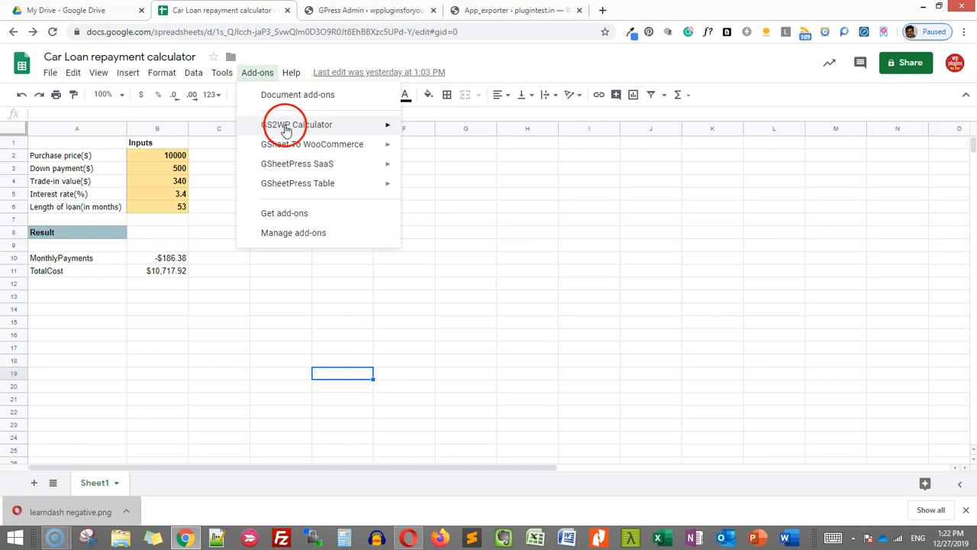
click(298, 125)
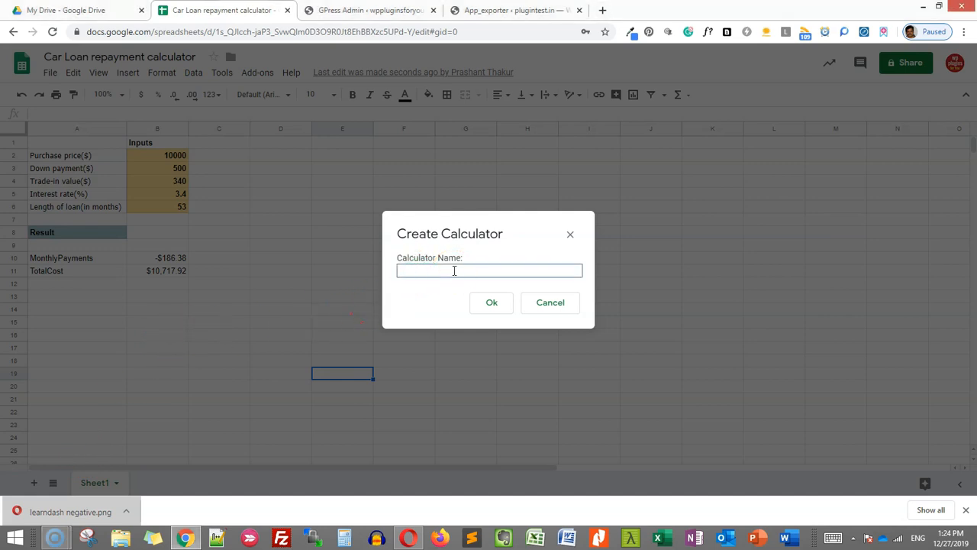
text(C)
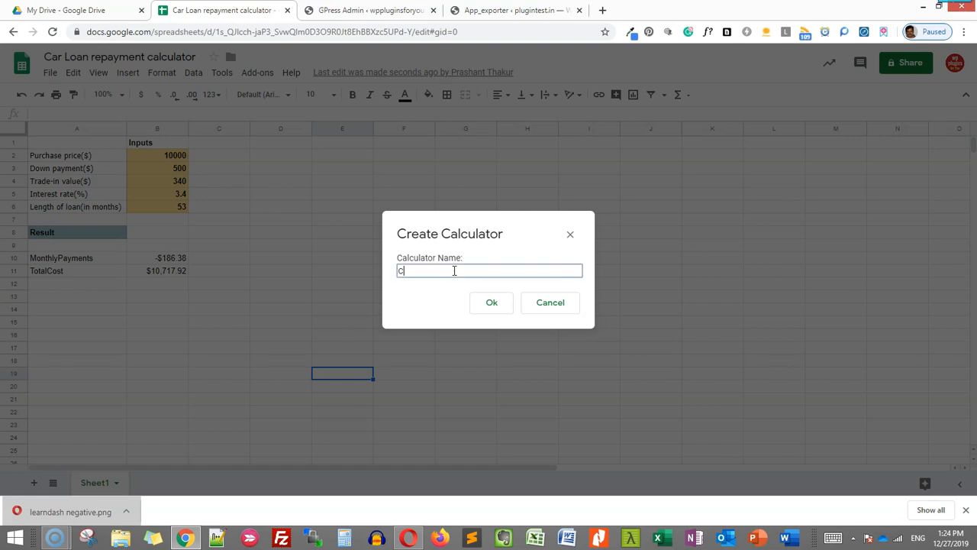
text(arLo)
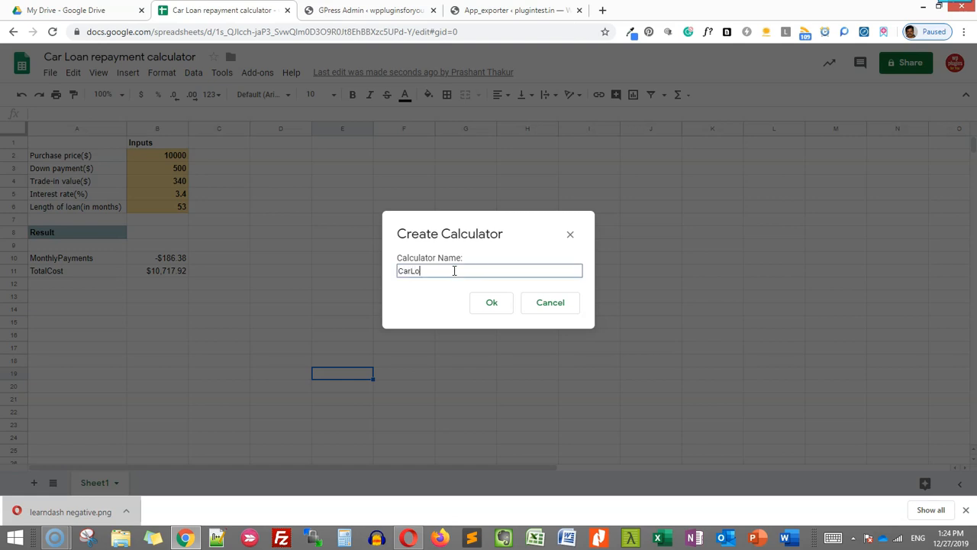
text(anCalculator)
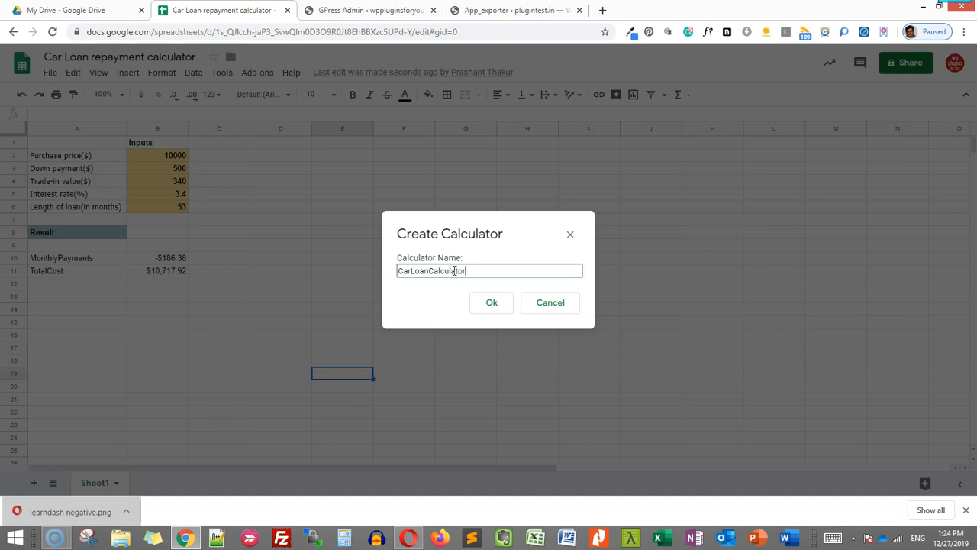
click(491, 302)
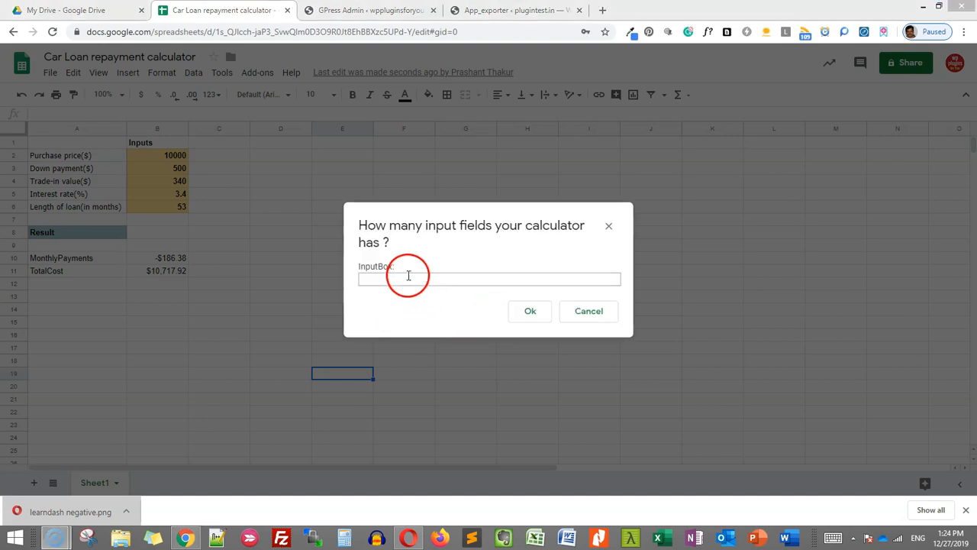
- Give the calculator 5 input fields and decline the graph option
click(408, 278)
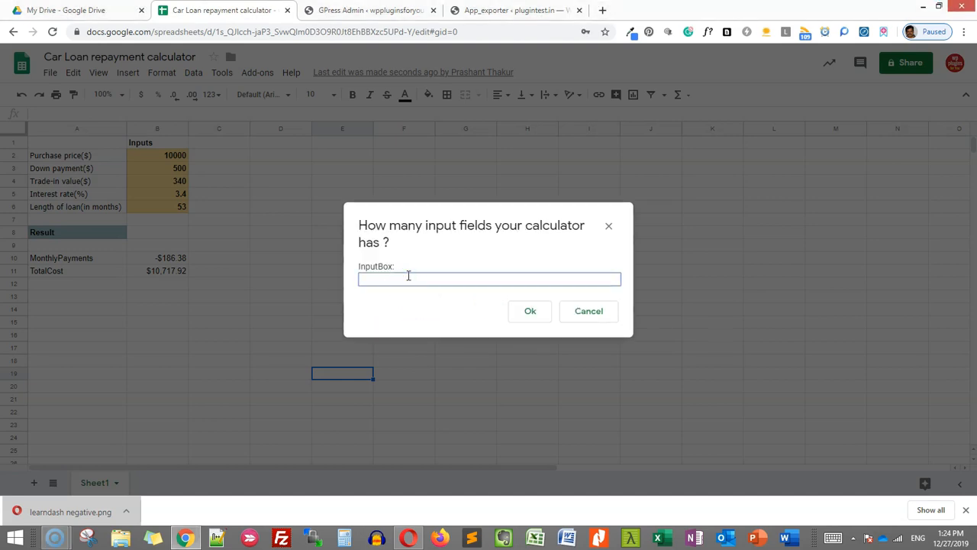
text(5)
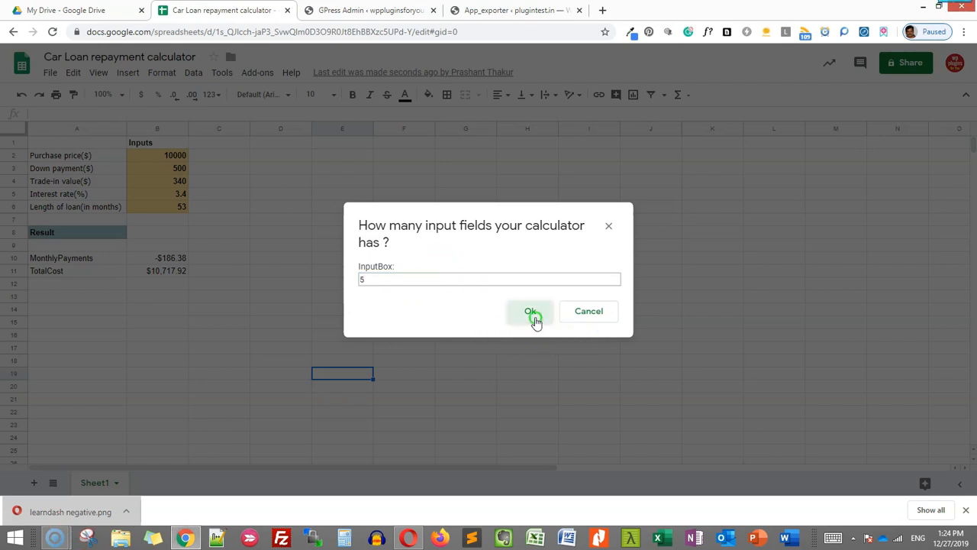
click(532, 311)
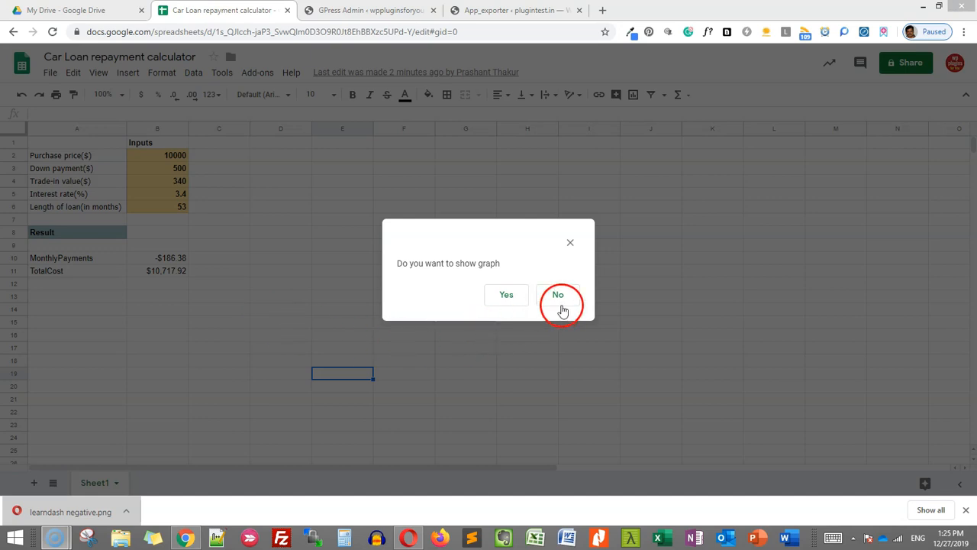
click(557, 294)
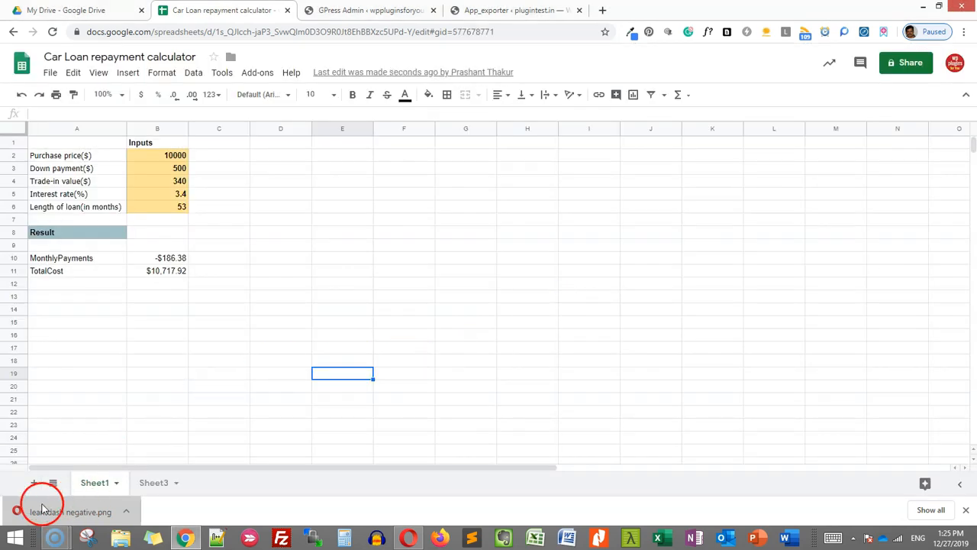
- On Sheet3, relabel the placeholder inputs, starting with Purchase Price($)
click(196, 543)
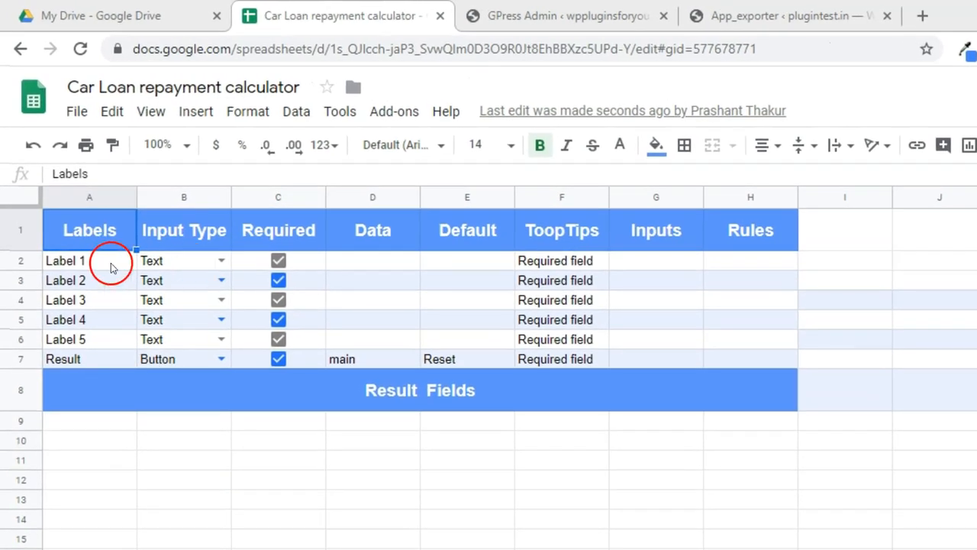
click(88, 320)
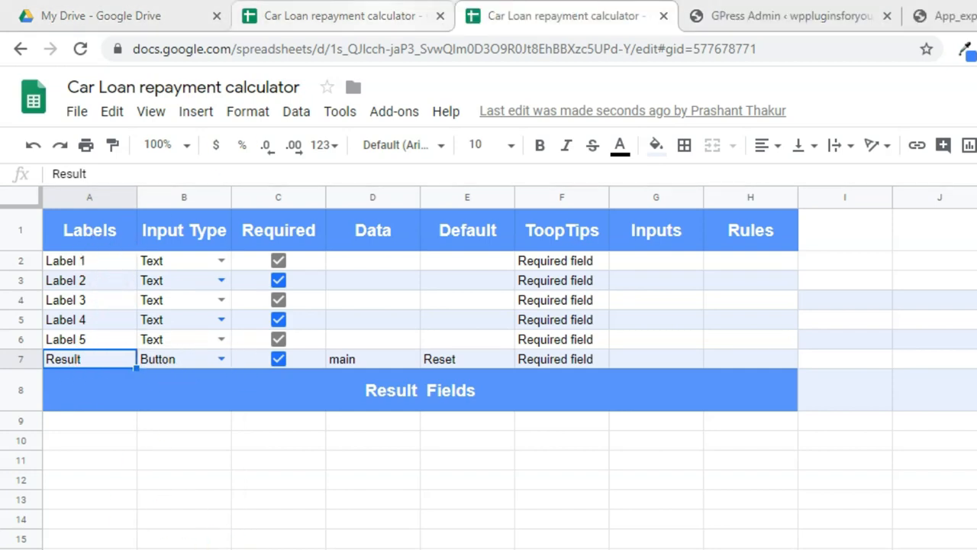
click(90, 260)
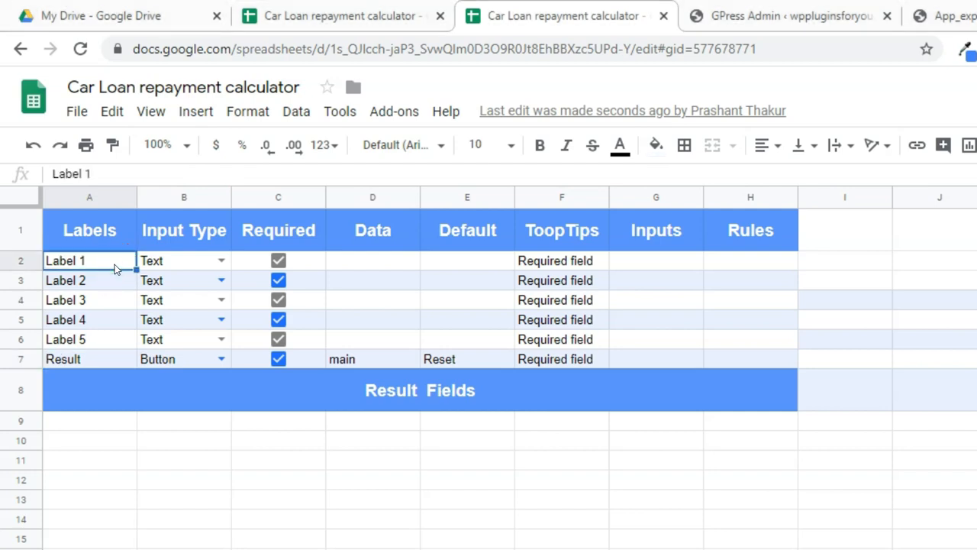
text(Purc)
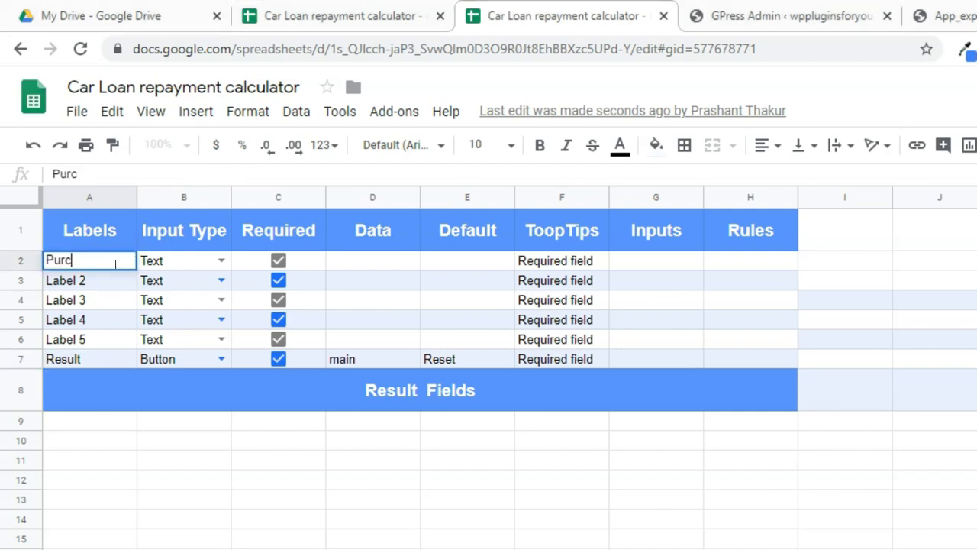
text(hase Price)
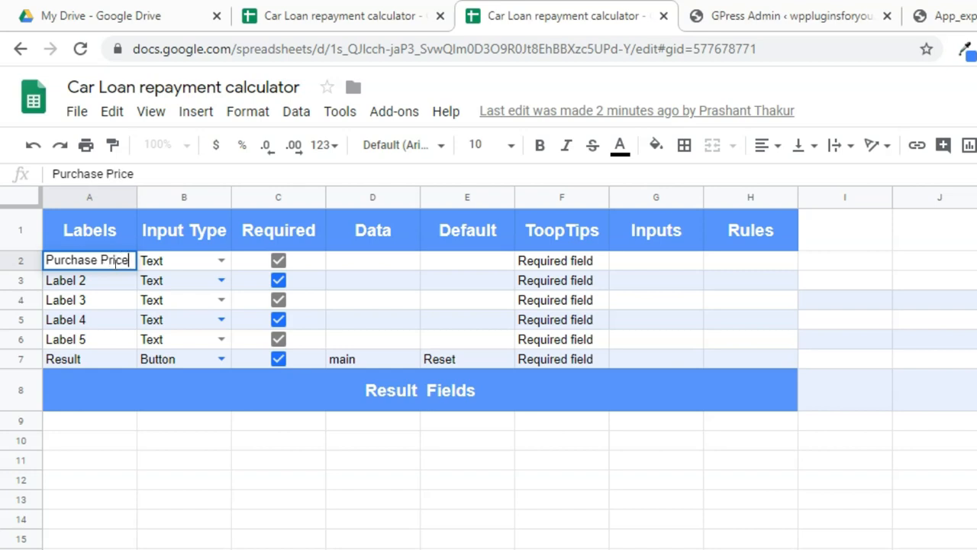
text(()
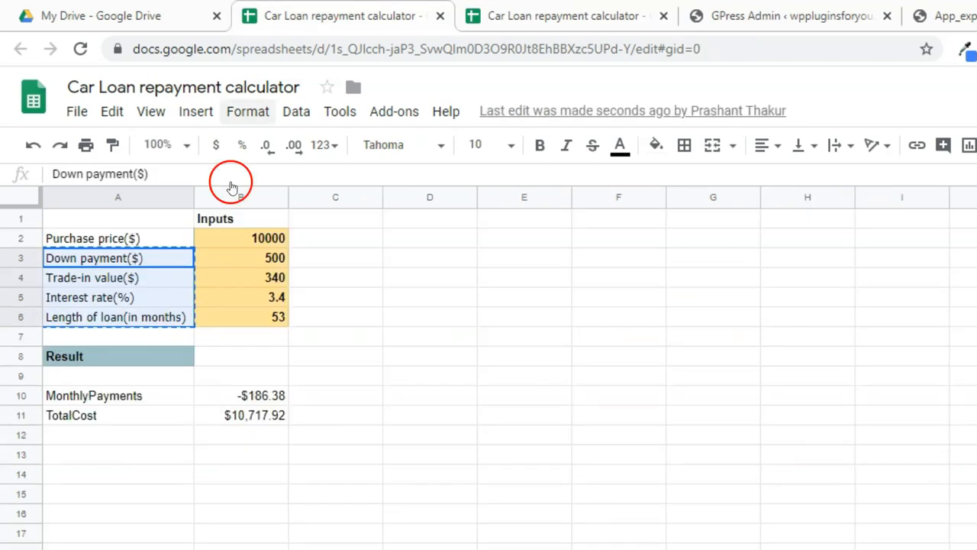
click(565, 15)
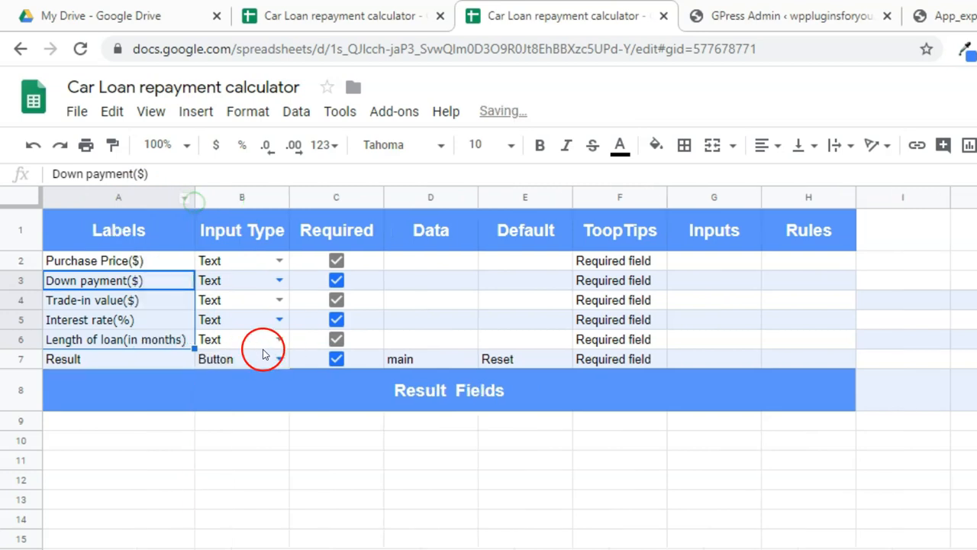
- Set the interest rate and other inputs to Number and loan length to Range
click(240, 261)
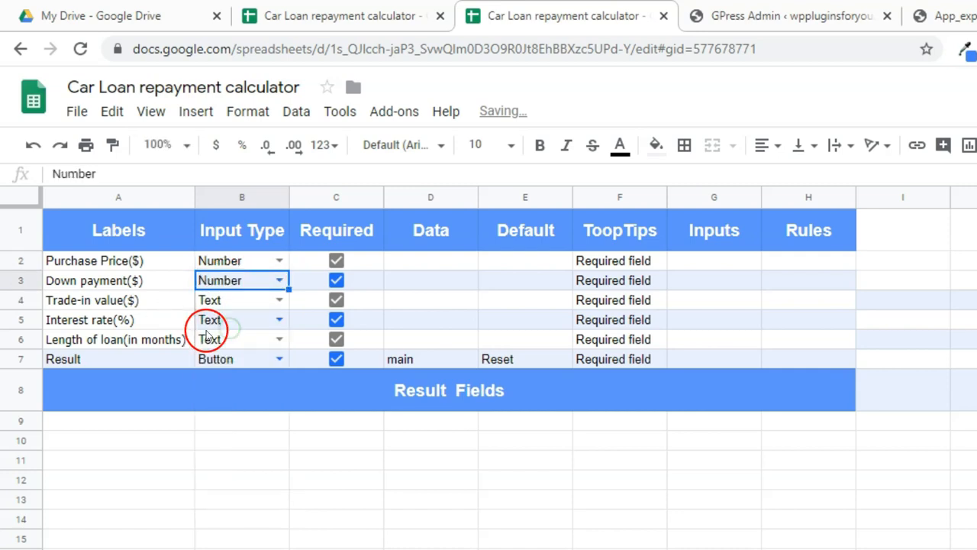
click(279, 299)
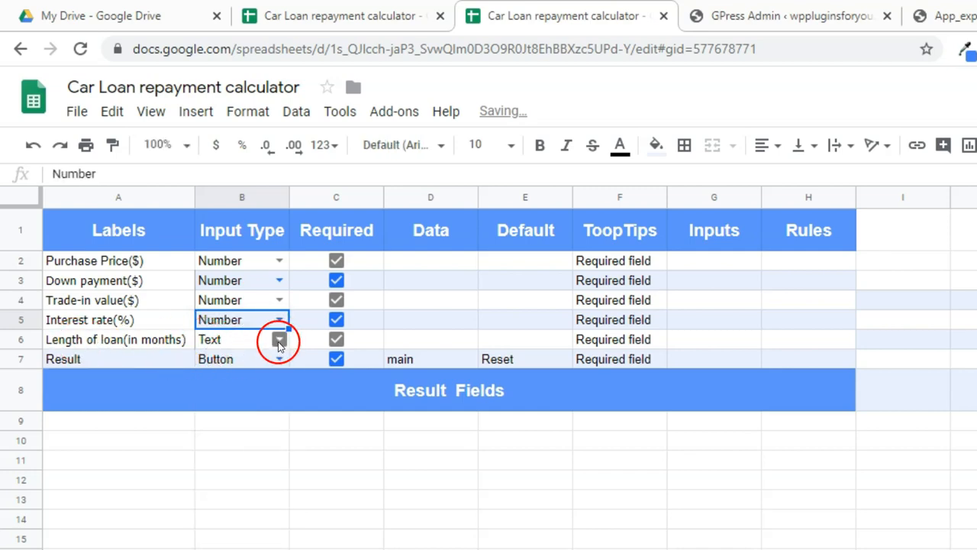
click(281, 339)
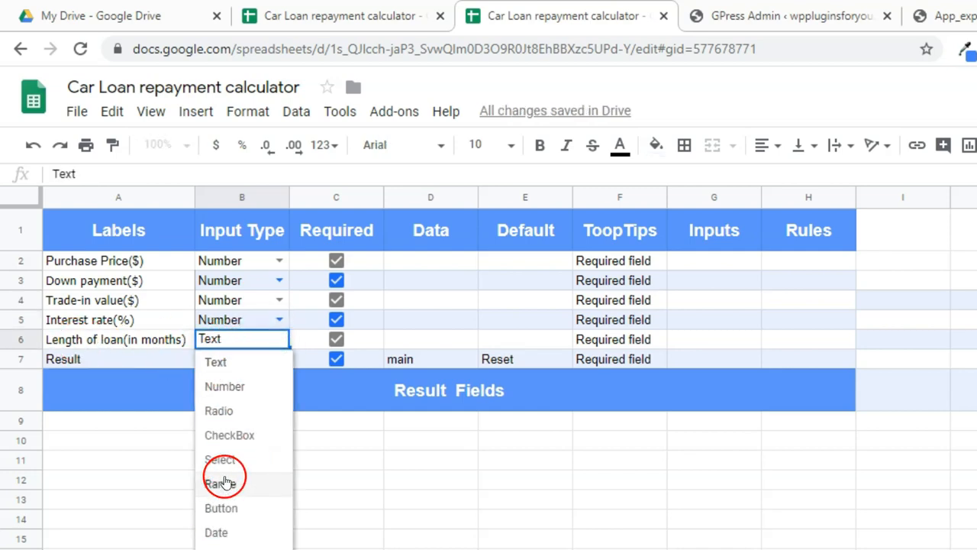
click(223, 480)
text(1)
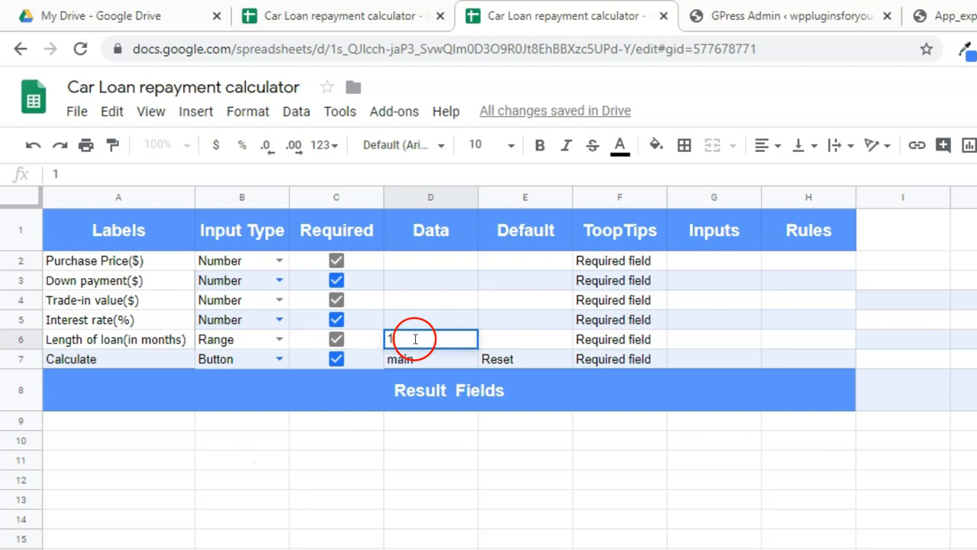
- Enter 1,40,1 as the loan-length range's minimum, maximum and step
text(,)
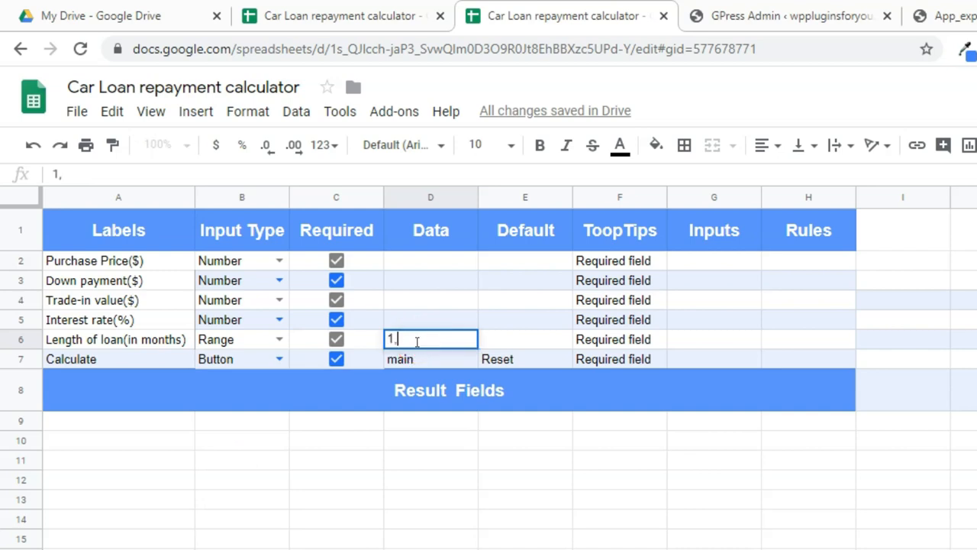
text(40)
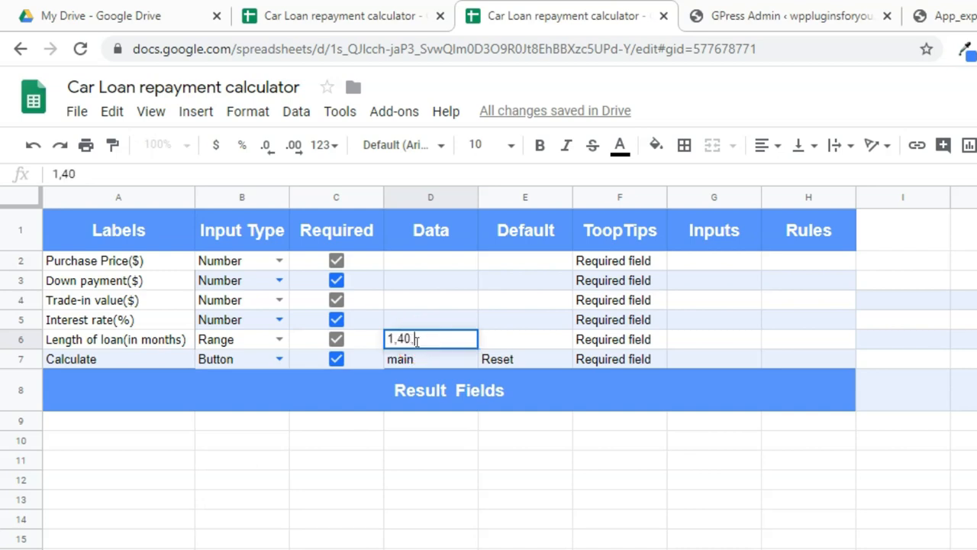
text(,1)
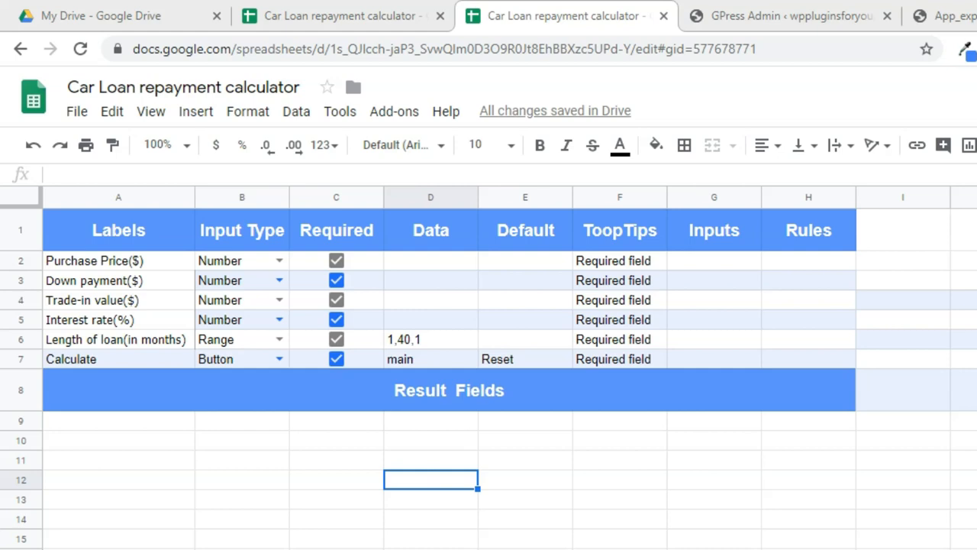
drag(118, 420, 118, 440)
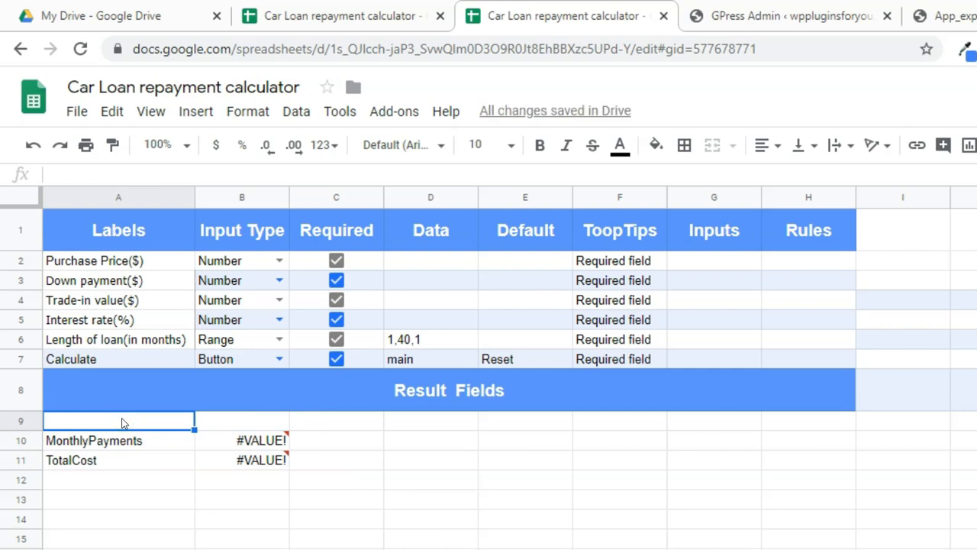
- Type a trial calculator heading in A9, then remove that blank row
text(You can write any heading he)
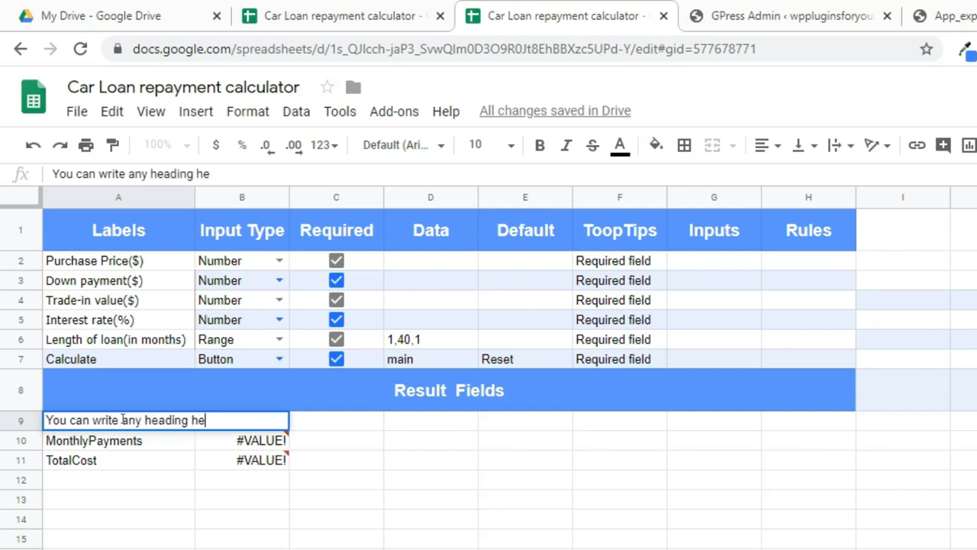
text(re for)
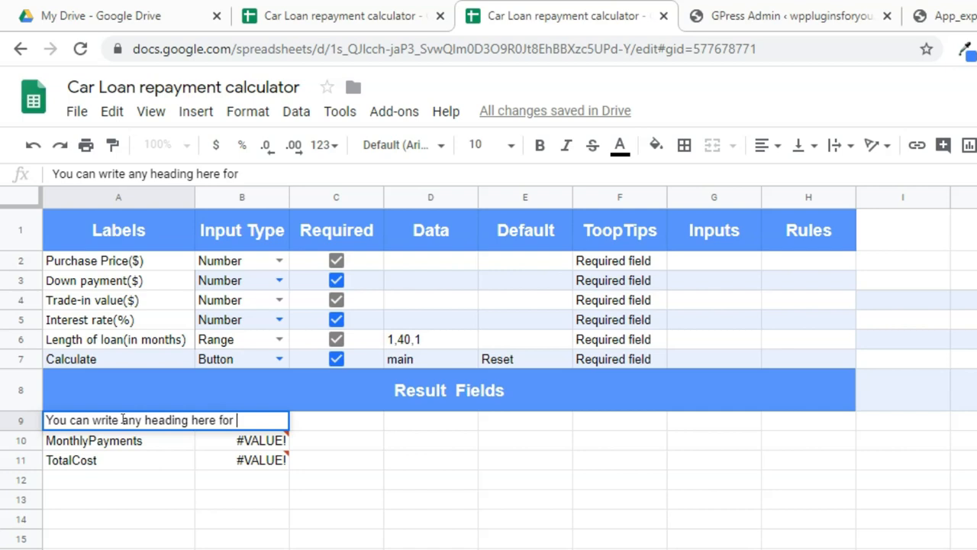
text(calculator)
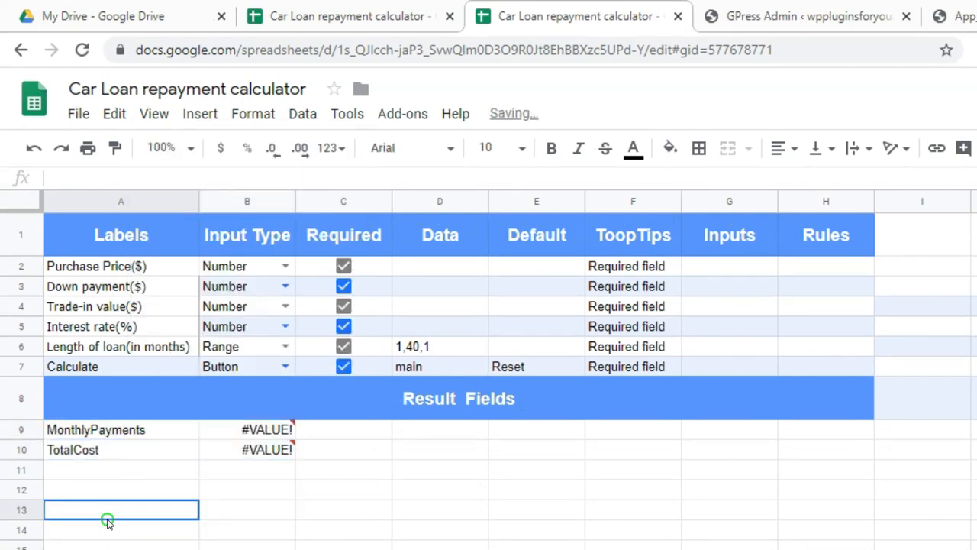
- Select the purchase price input cell the result formulas should reference
click(267, 429)
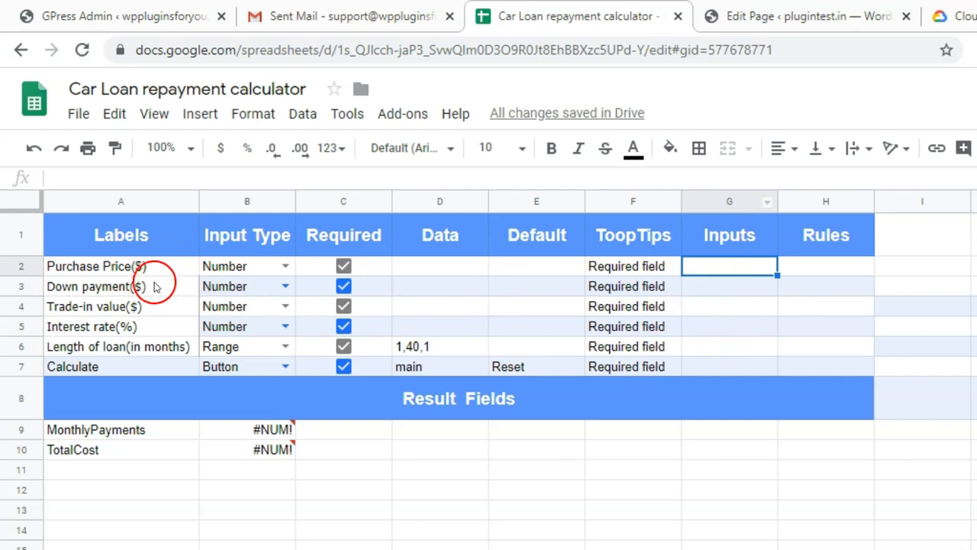
mouse_move(124, 266)
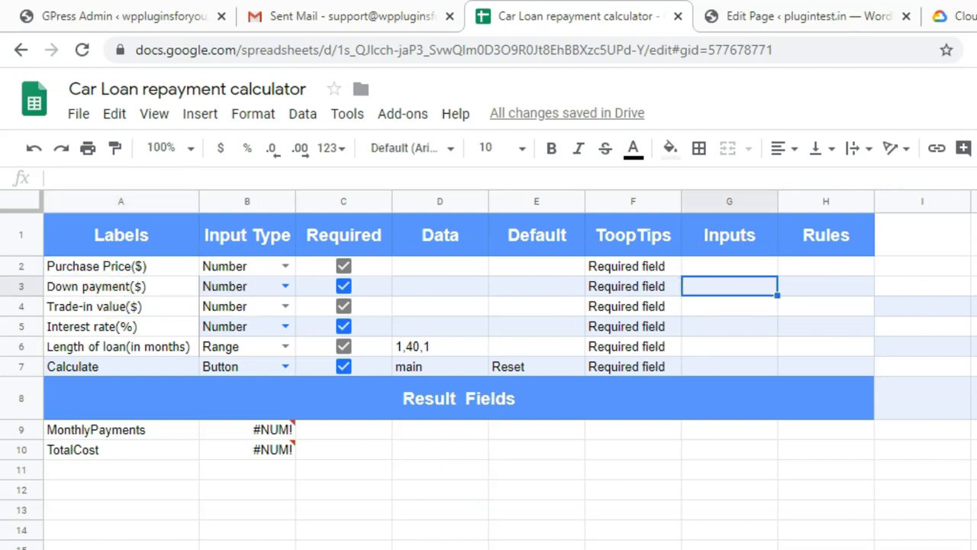
- Check the PMT formula, then enter sample inputs 100000, 5000, 200, 4 and 45
click(252, 430)
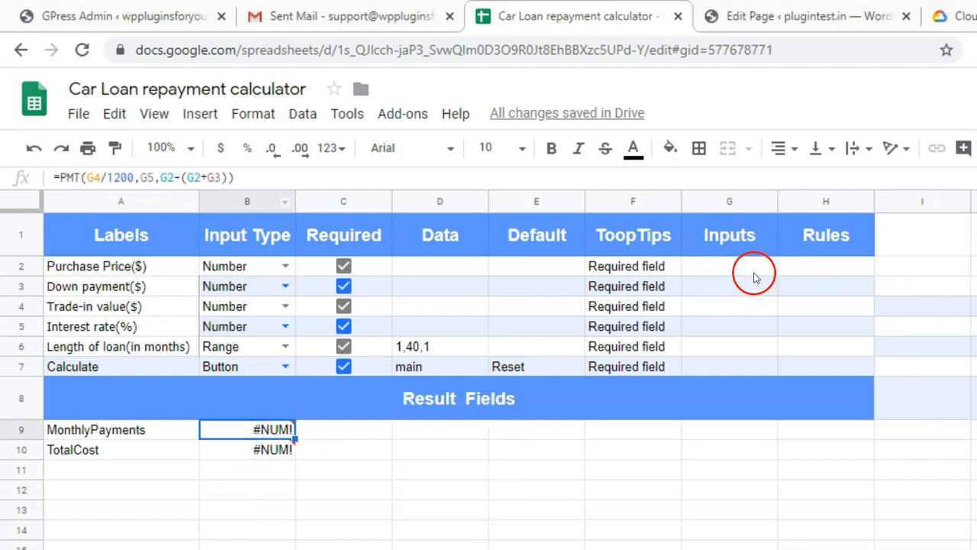
text(100000)
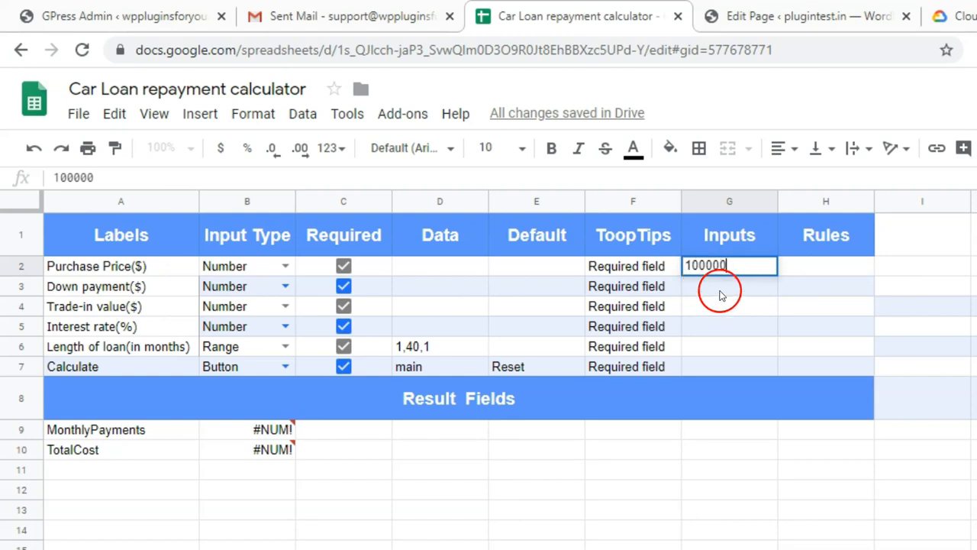
text(5000)
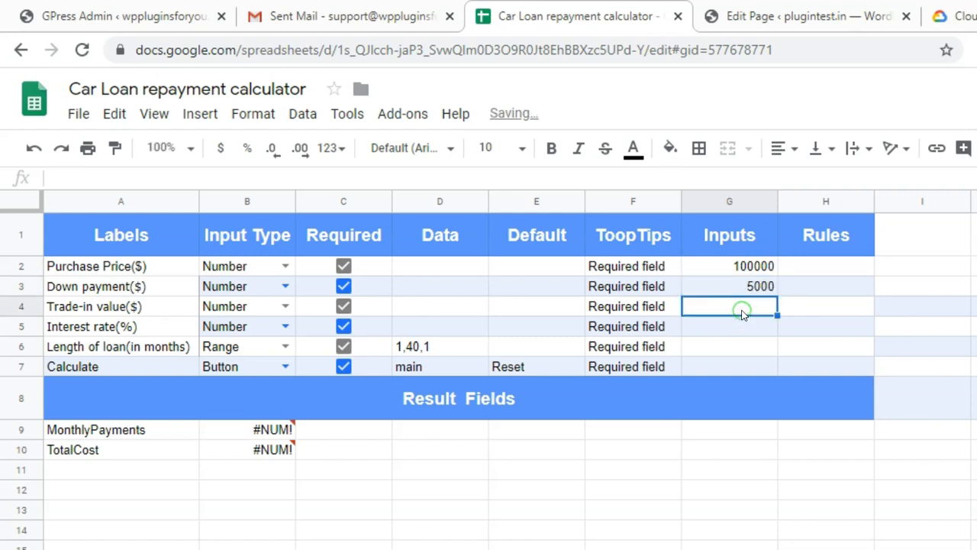
text(200)
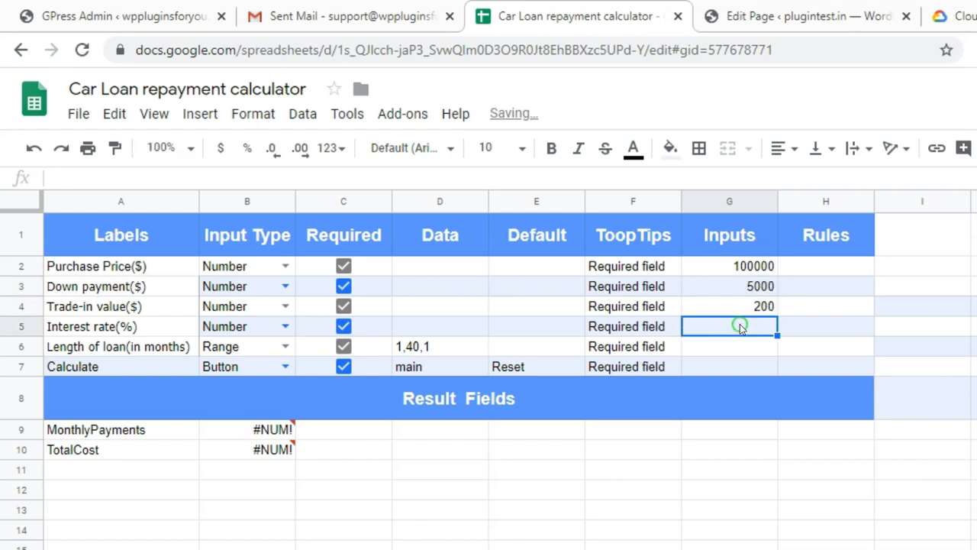
text(4)
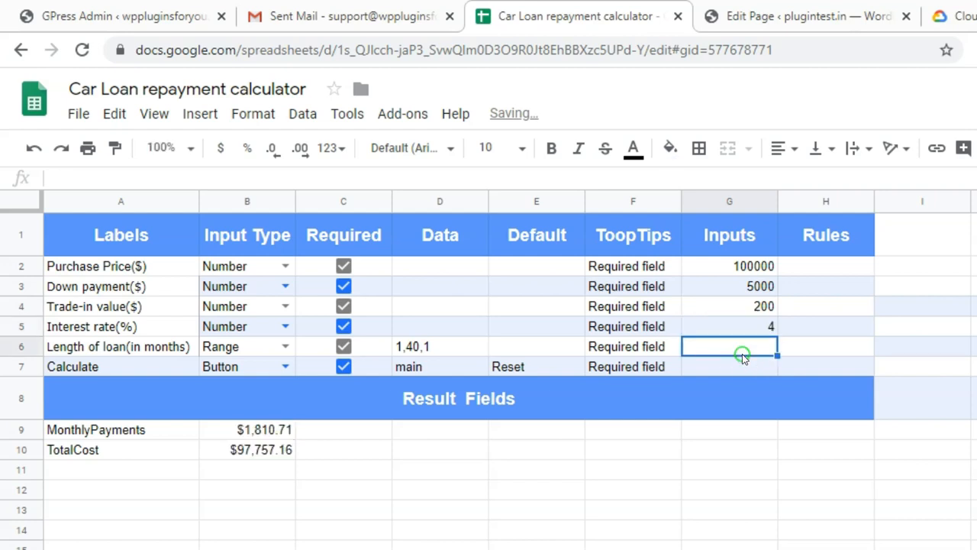
text(45)
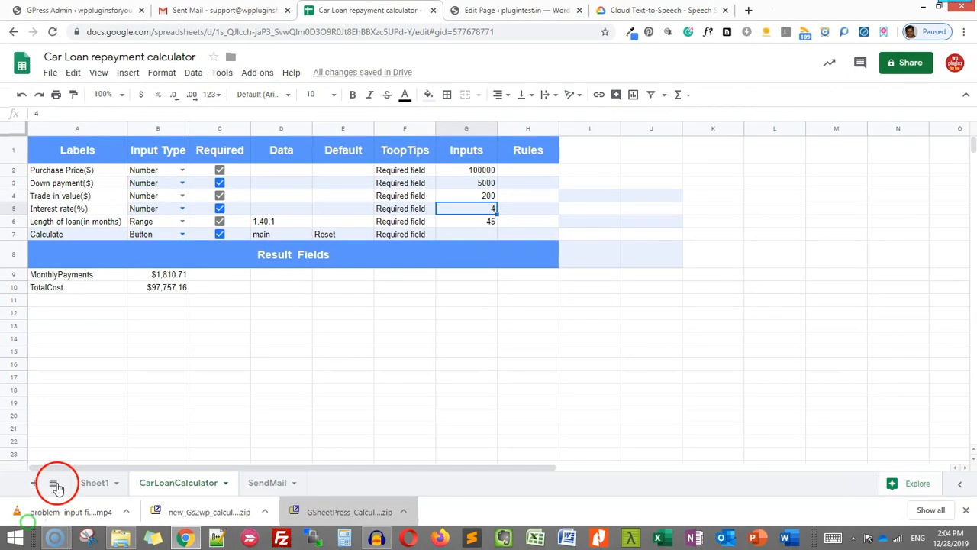
- Run Publish Calculator from the GS2WP Calculator add-on menu
click(257, 73)
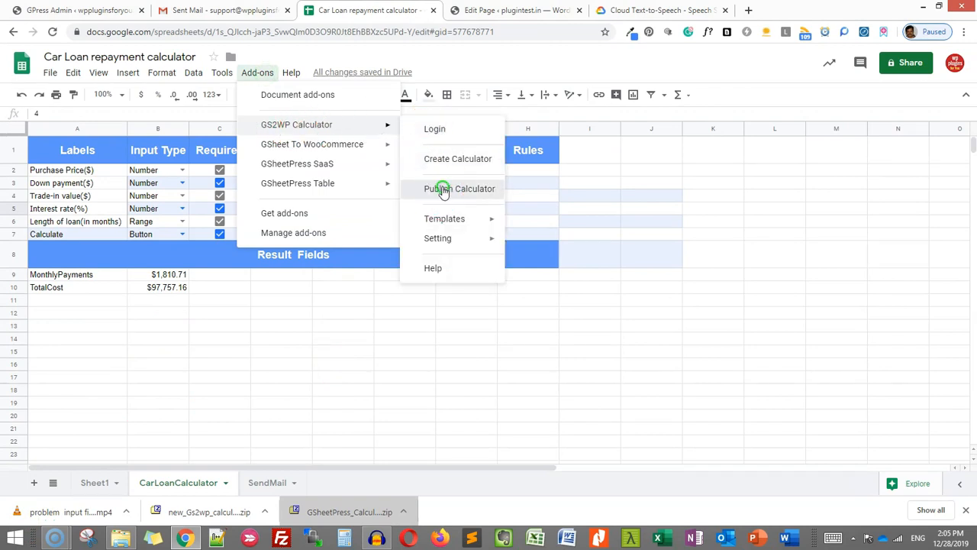
click(460, 189)
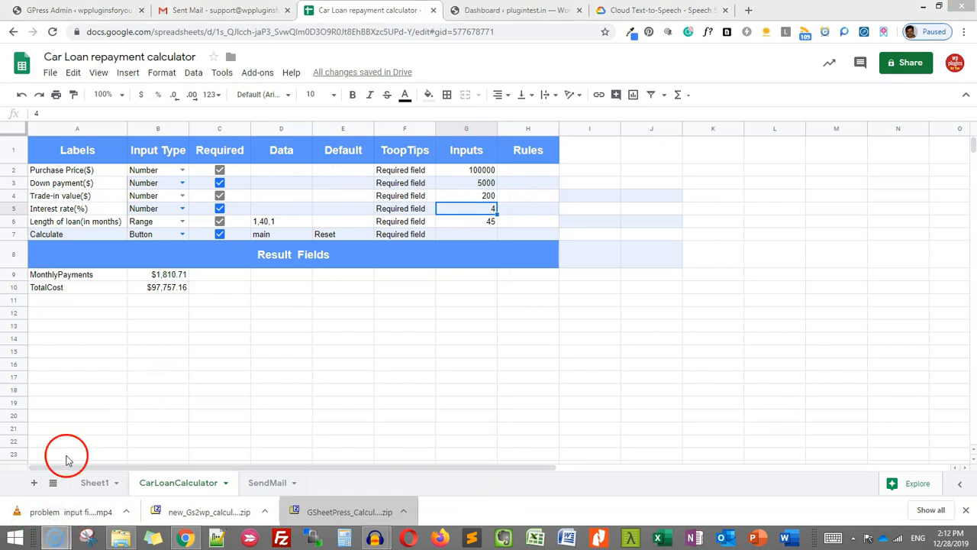
- Switch to the WordPress browser tab to start a new page
click(507, 10)
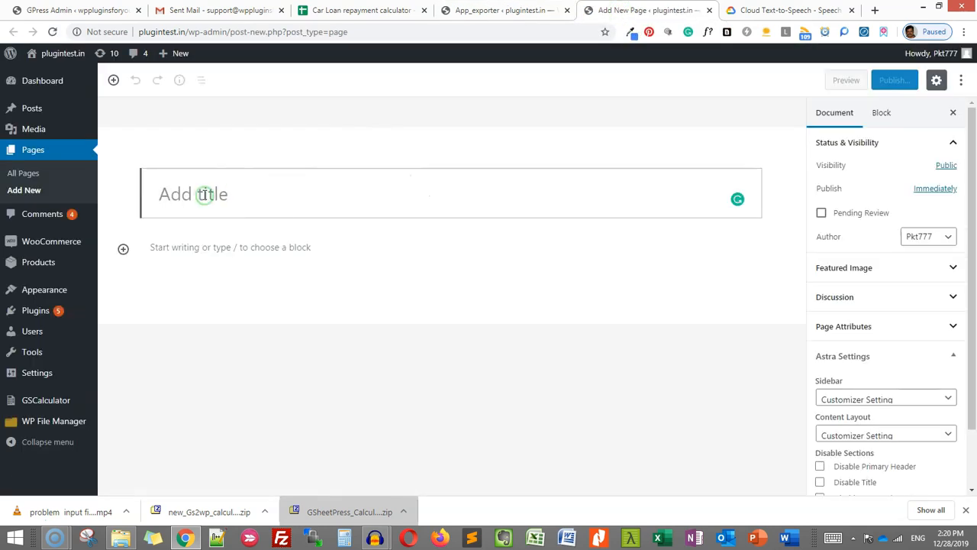
- Title the new WordPress page 'Car Loan Calculaor'
text(Car)
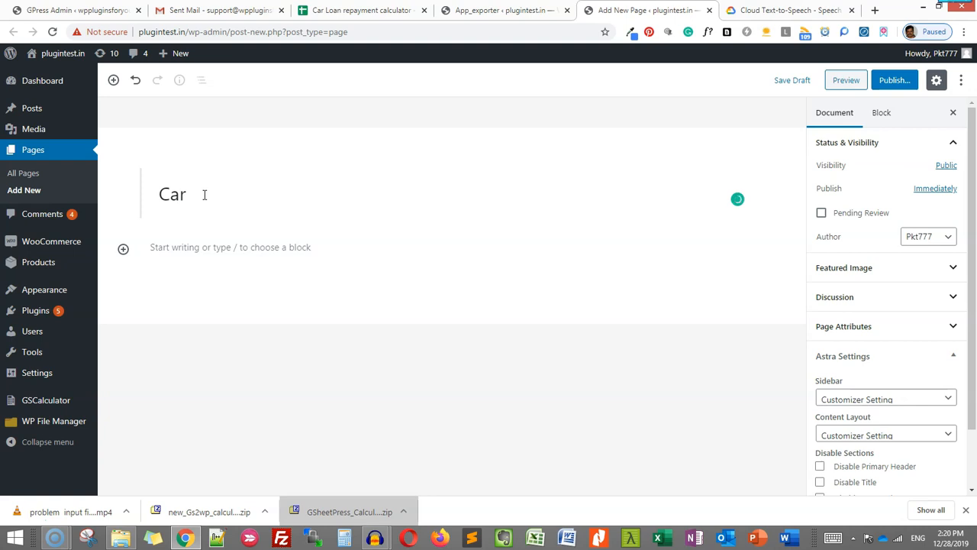
text(Loan C)
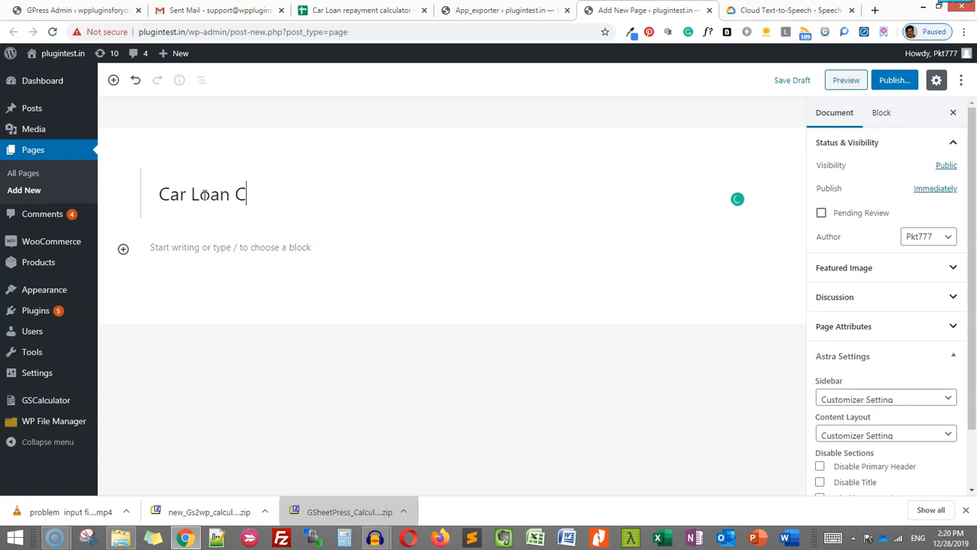
text(alculao)
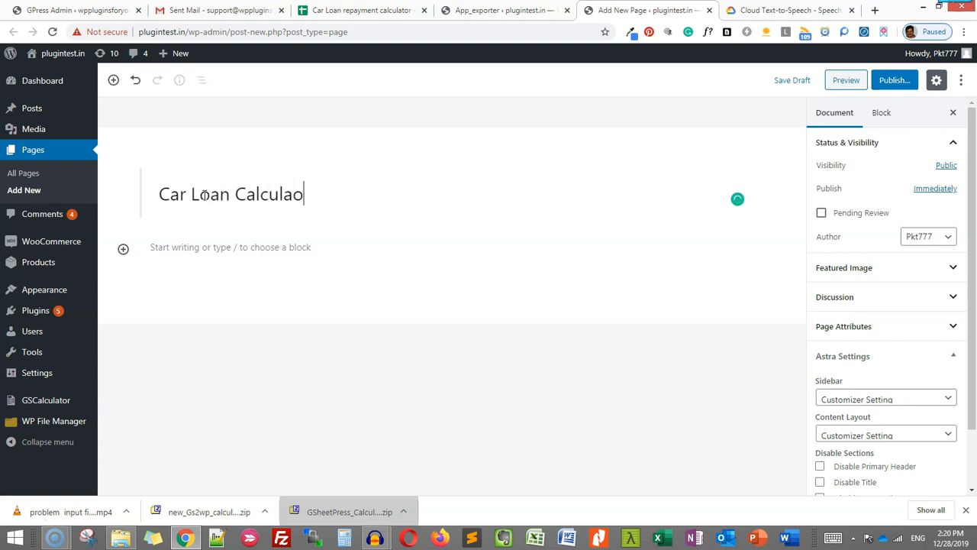
- Add a [calculator sheet="CarLoanCalculator"] shortcode block and publish the page live
click(123, 250)
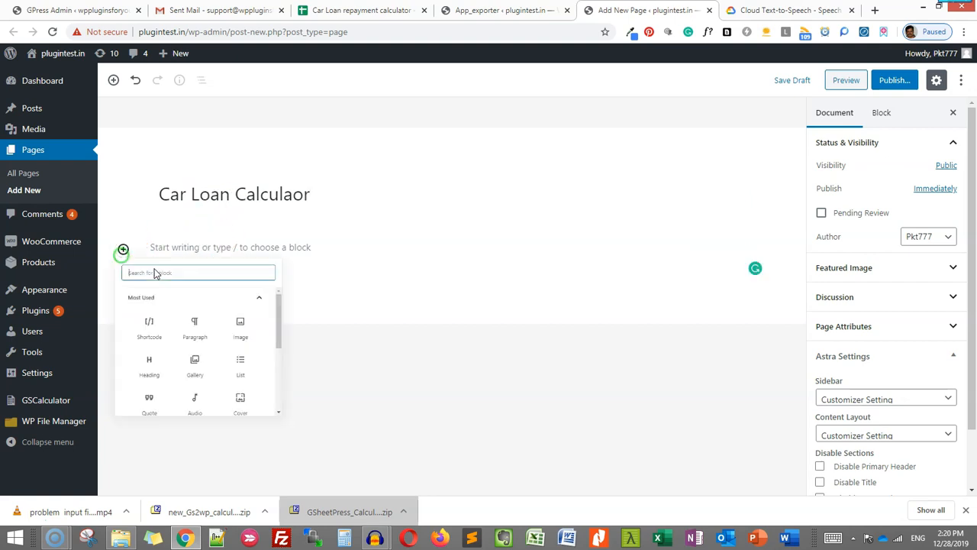
click(149, 321)
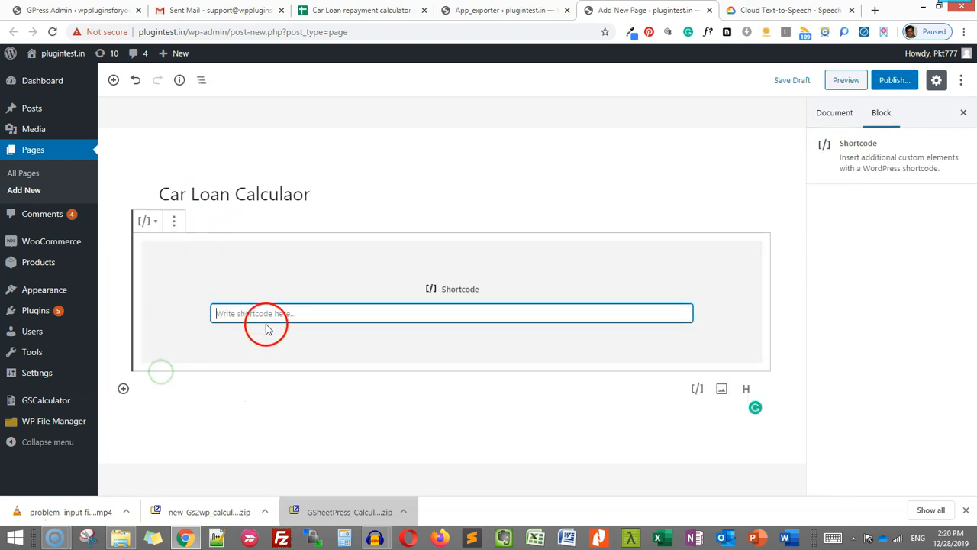
text([calculator sheet="CarLoanCalculator"])
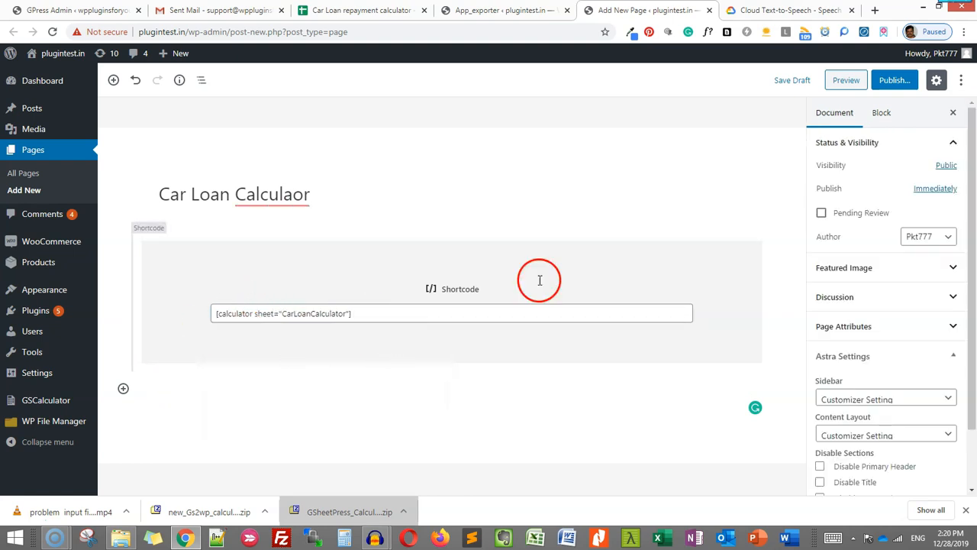
click(893, 80)
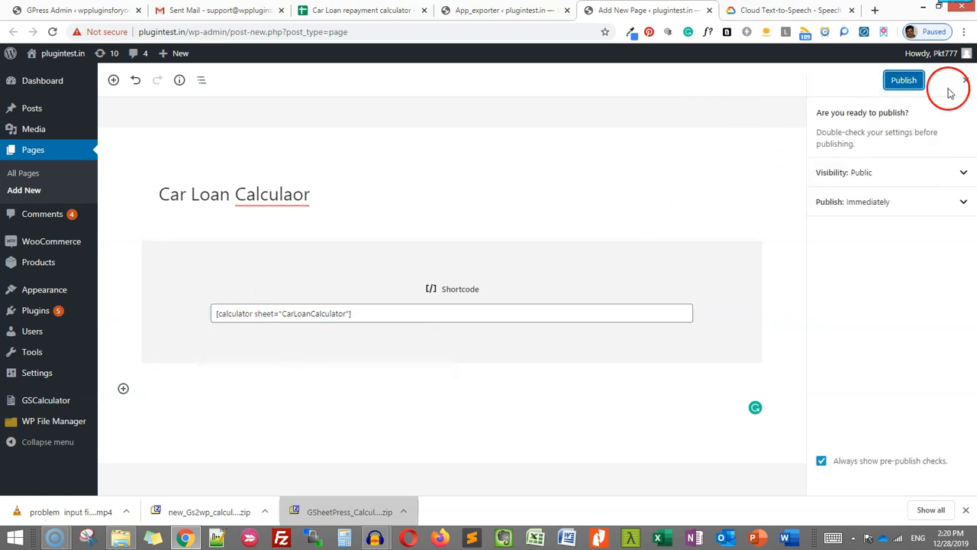
click(901, 82)
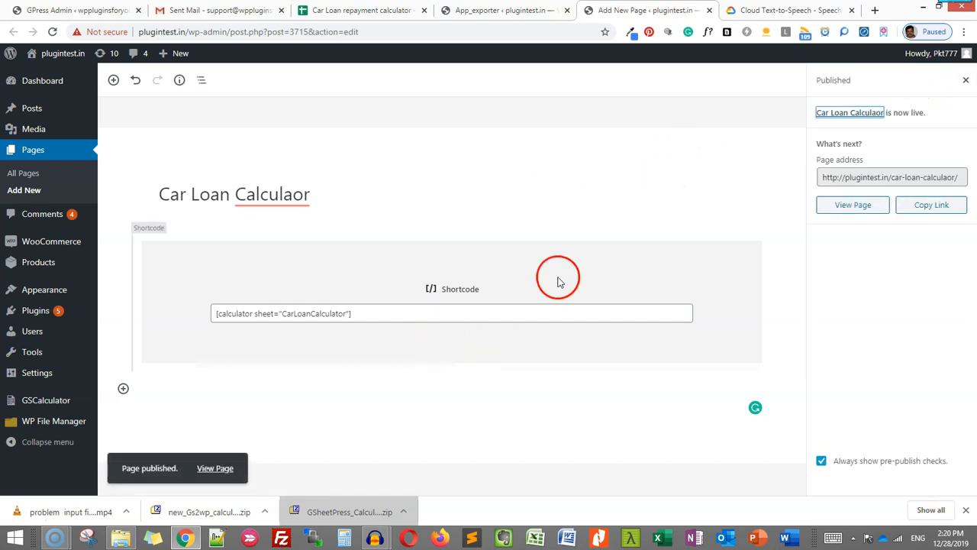